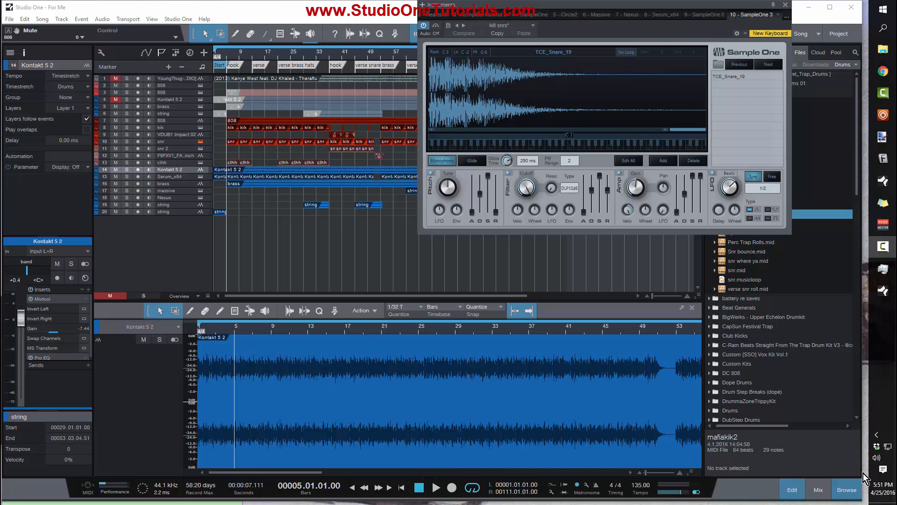
pyautogui.moveTo(688, 102)
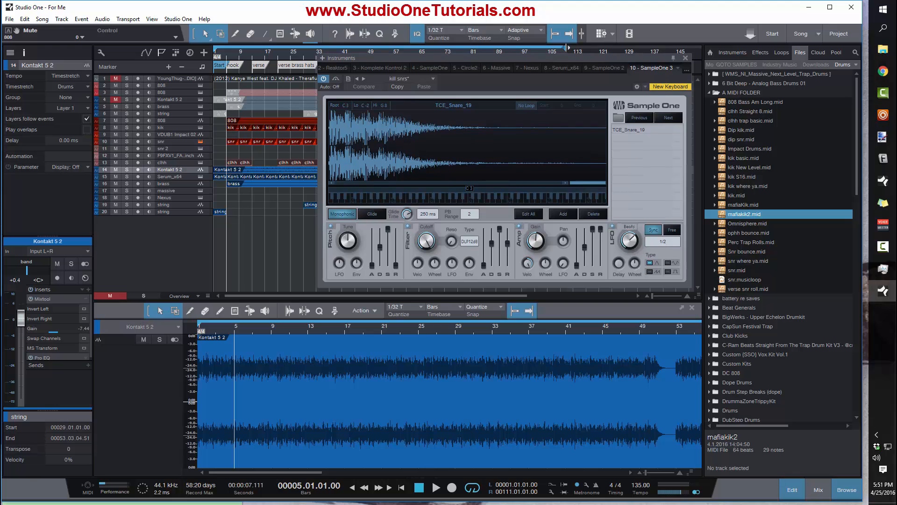
pyautogui.moveTo(566, 34)
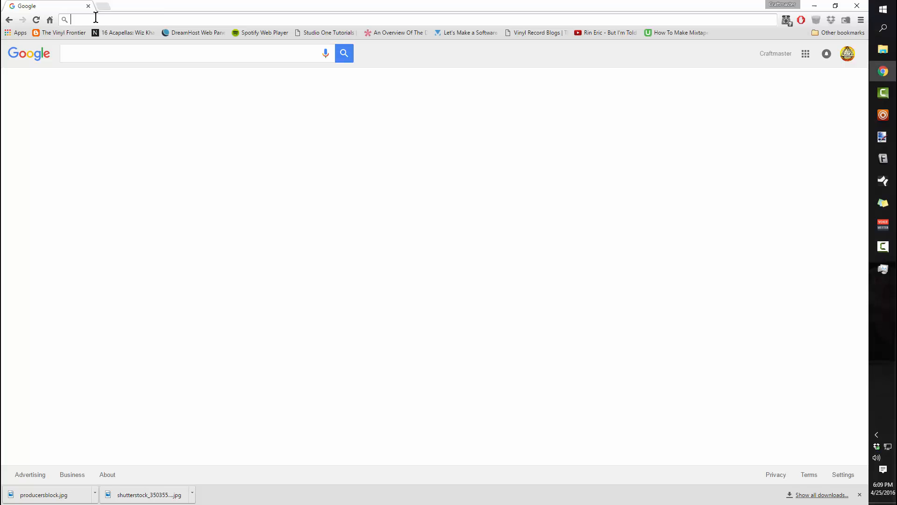
# Go to studioonetutorials.com and open its Login / Sign Up page
pyautogui.write('www.facebook.com')
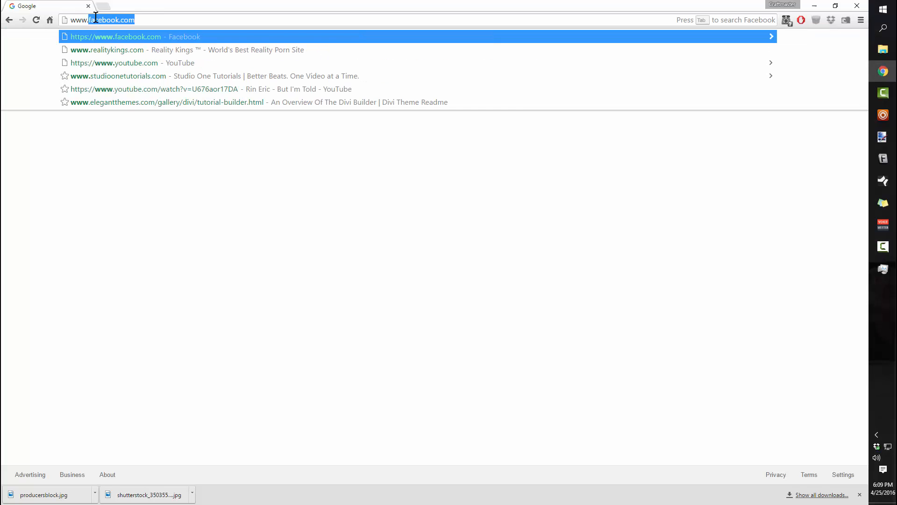
pyautogui.write('studioonetutorials.com')
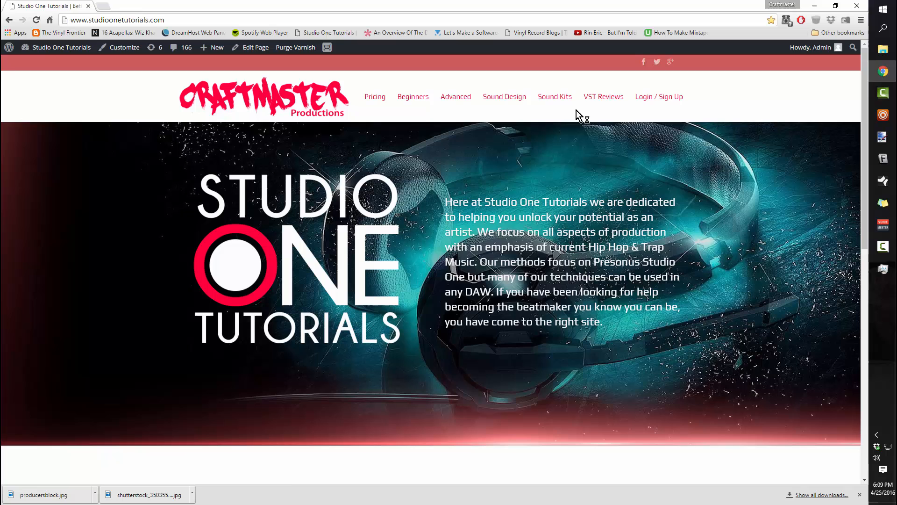
pyautogui.click(658, 97)
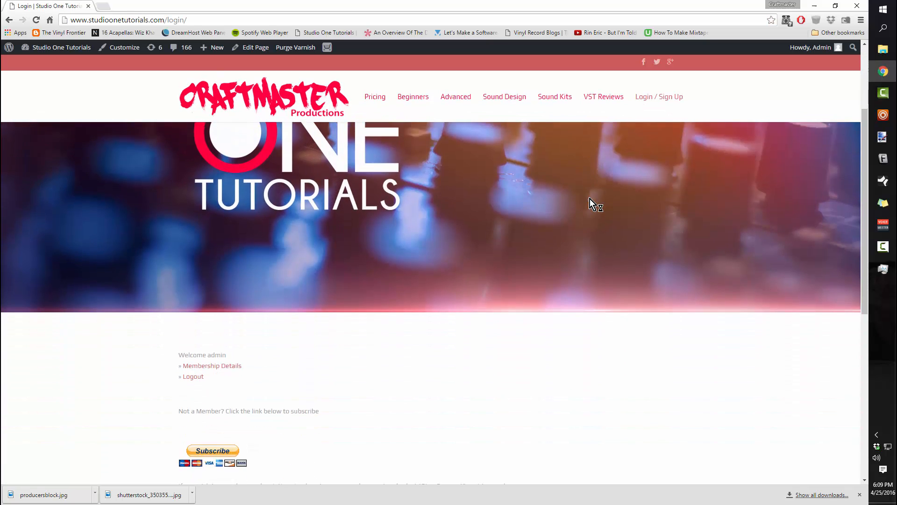
# Open the Advanced Tutorials section and scroll through its posts
pyautogui.scroll(-3)
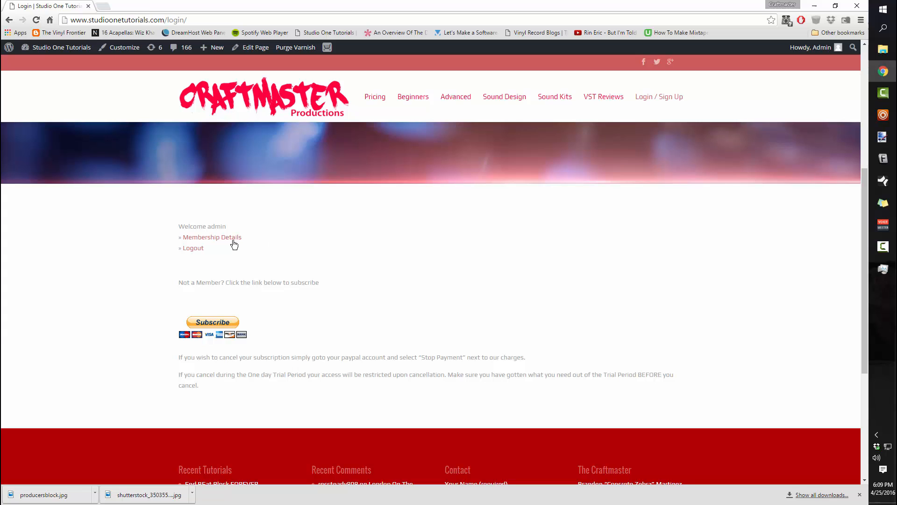
pyautogui.moveTo(456, 97)
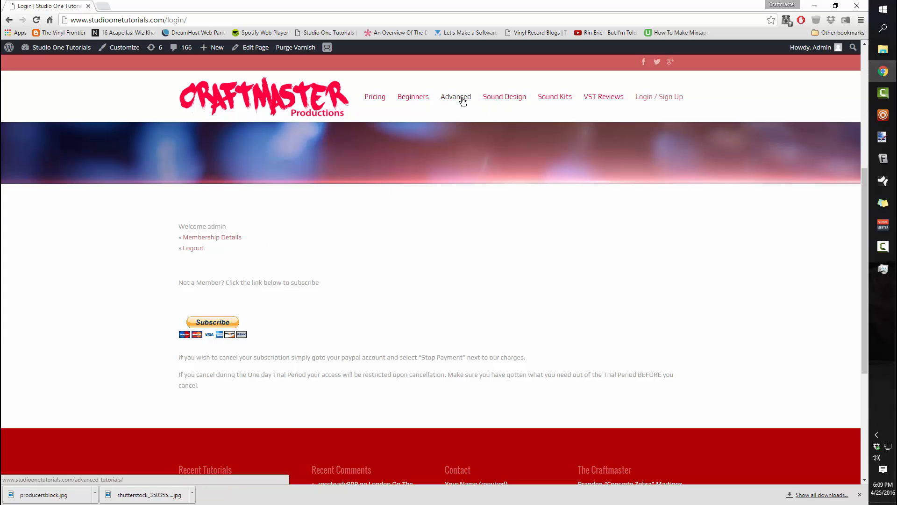
pyautogui.click(455, 96)
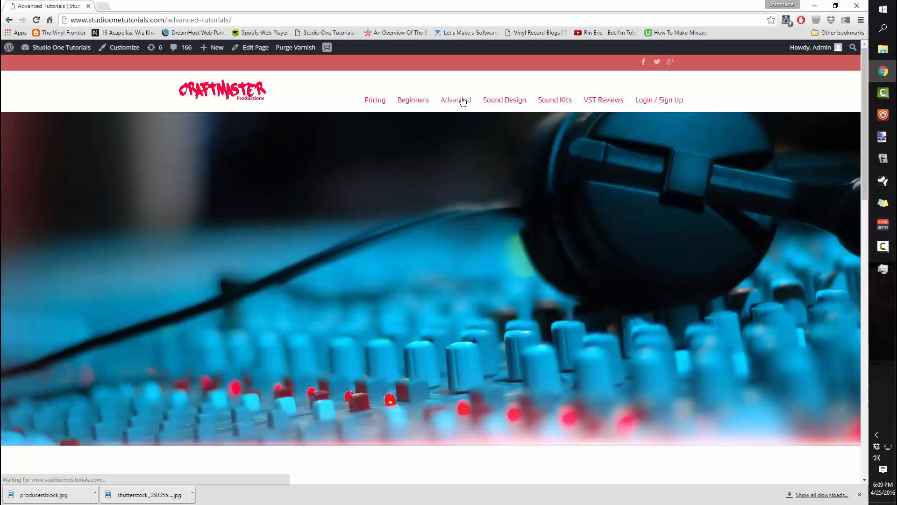
pyautogui.click(456, 99)
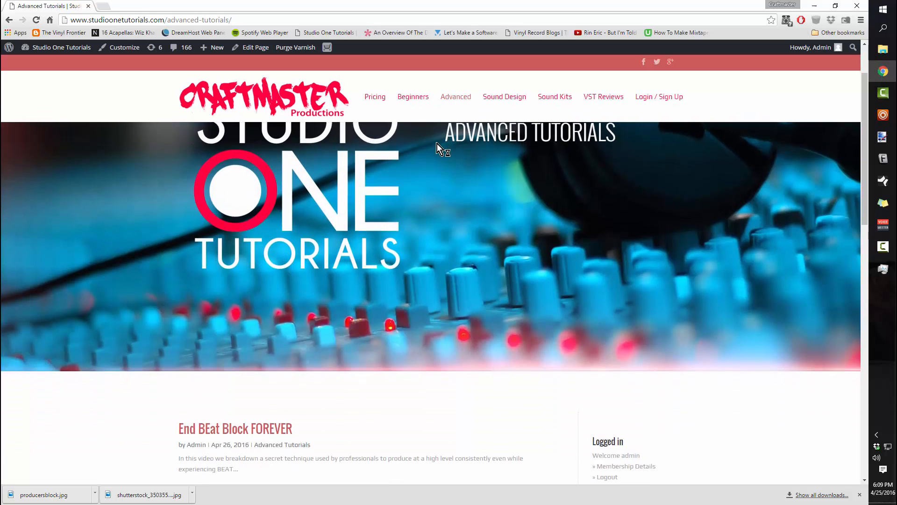
pyautogui.scroll(-3)
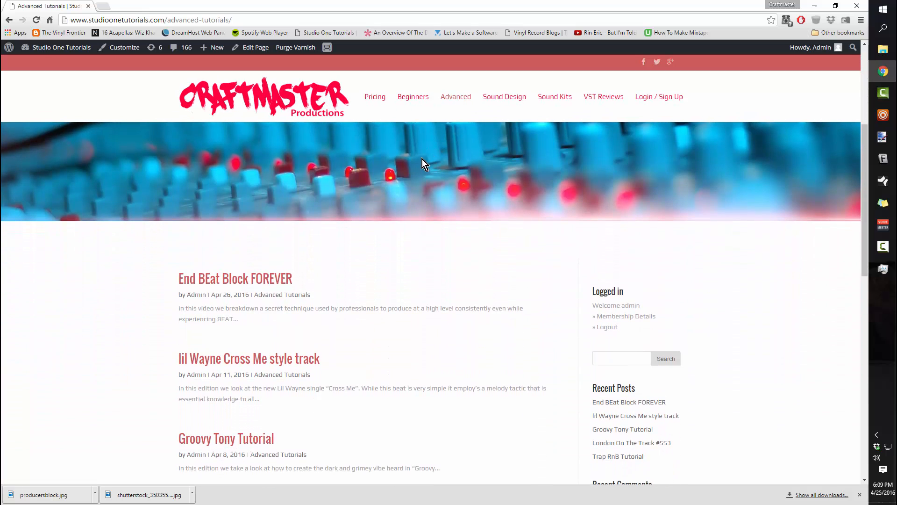
pyautogui.moveTo(281, 280)
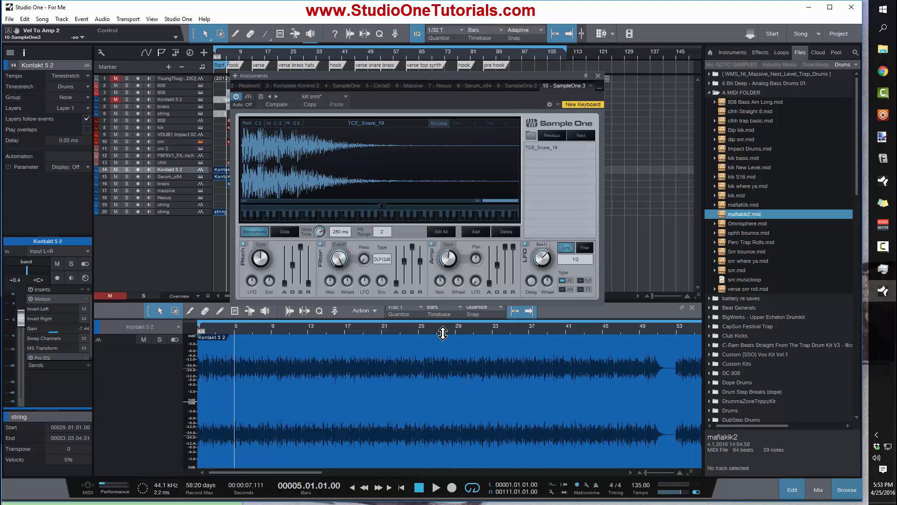
pyautogui.moveTo(446, 292)
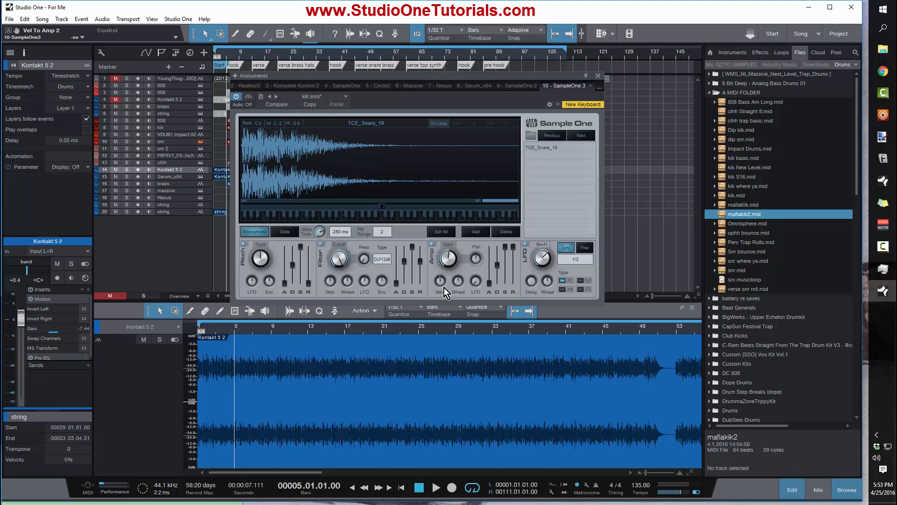
pyautogui.moveTo(292, 270)
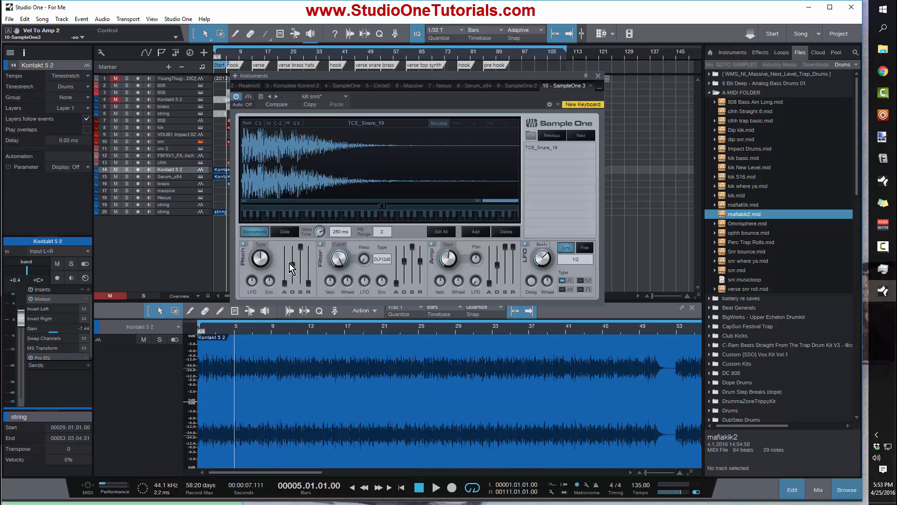
pyautogui.moveTo(455, 263)
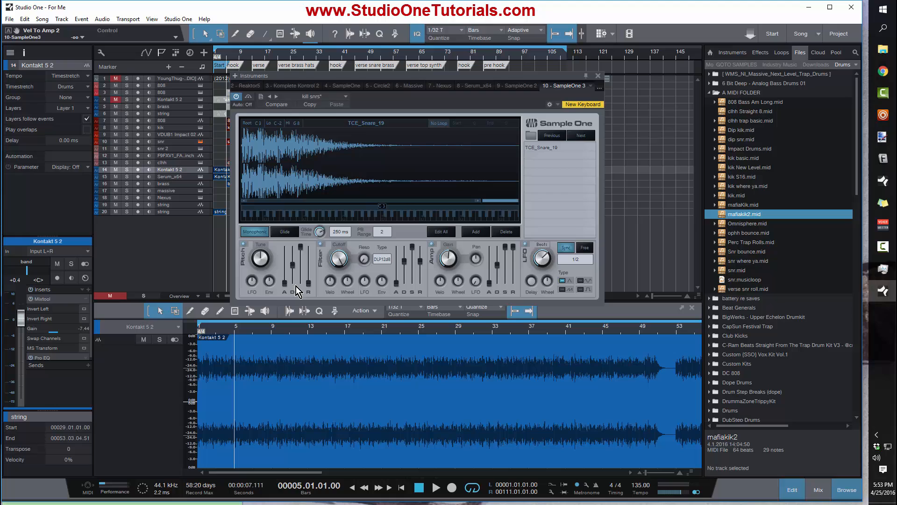
pyautogui.moveTo(464, 289)
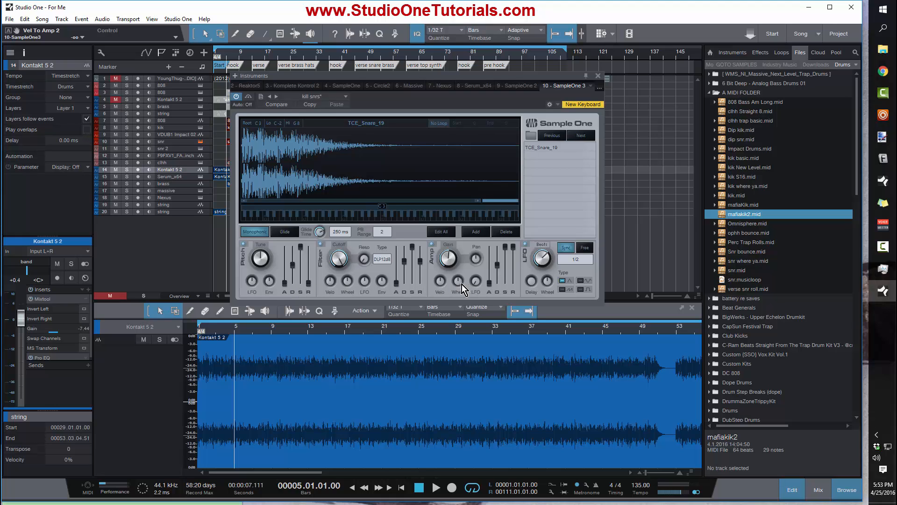
pyautogui.moveTo(460, 286)
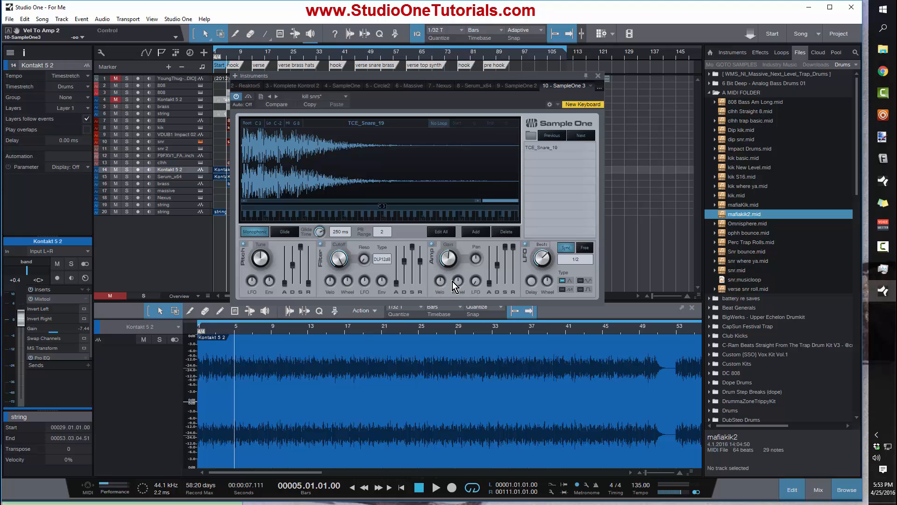
pyautogui.moveTo(357, 300)
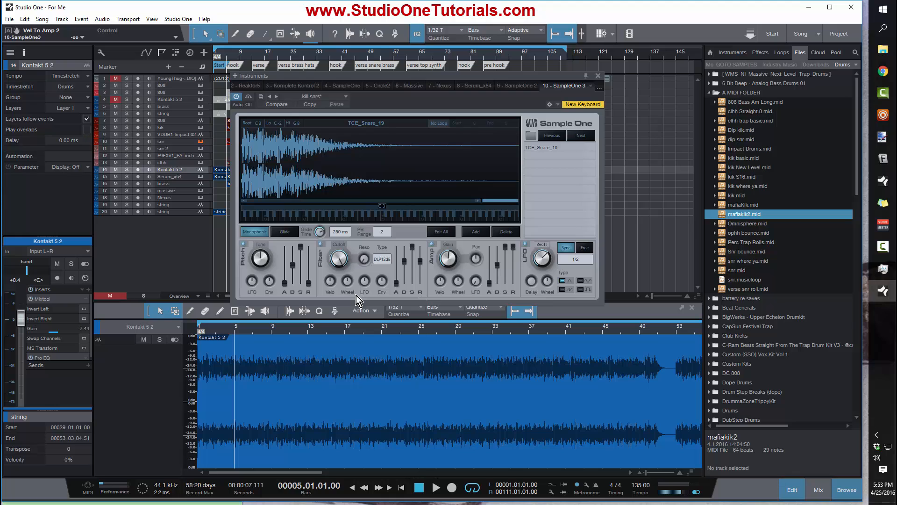
pyautogui.moveTo(454, 285)
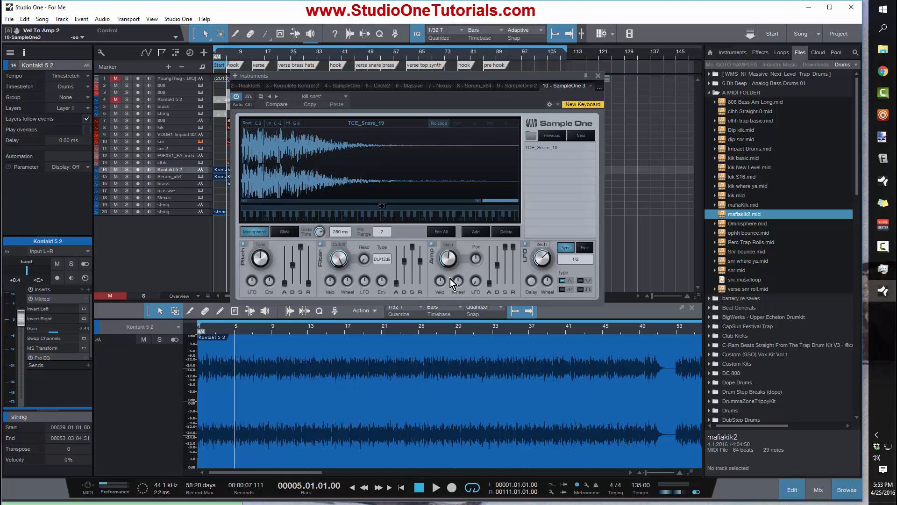
pyautogui.moveTo(446, 288)
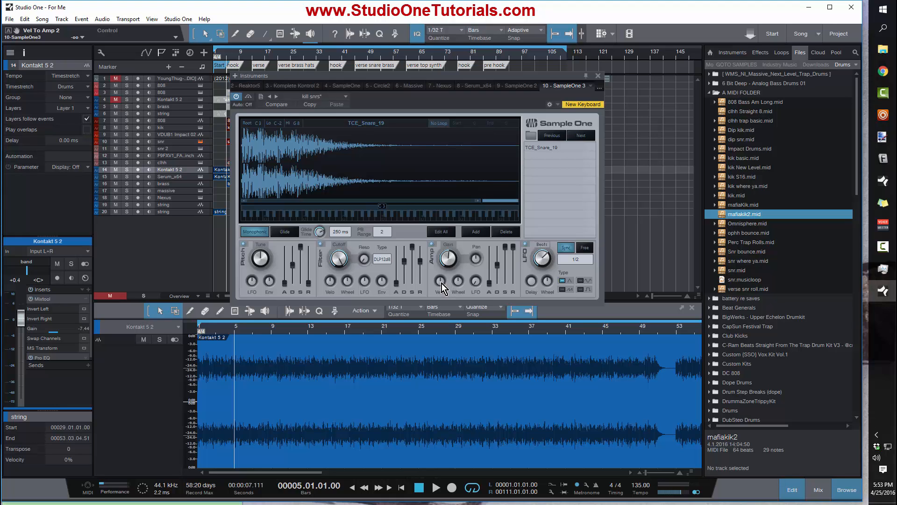
pyautogui.moveTo(444, 287)
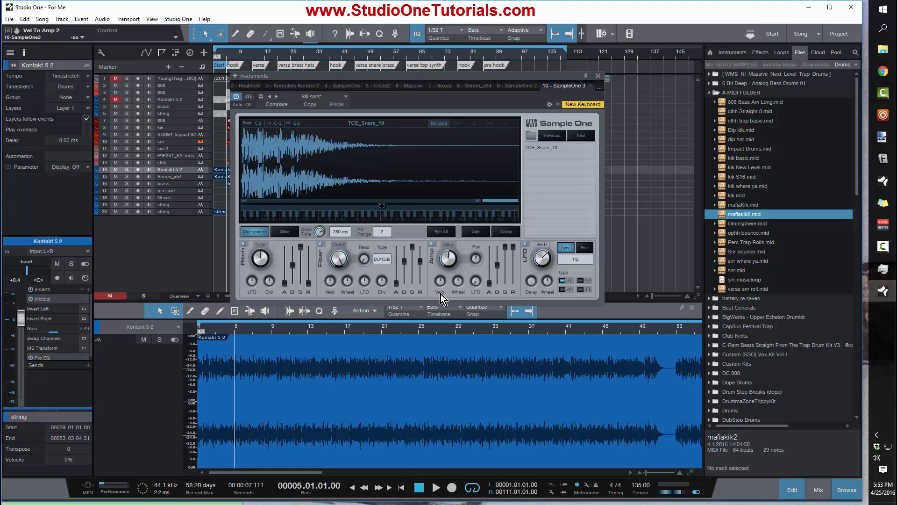
pyautogui.moveTo(449, 274)
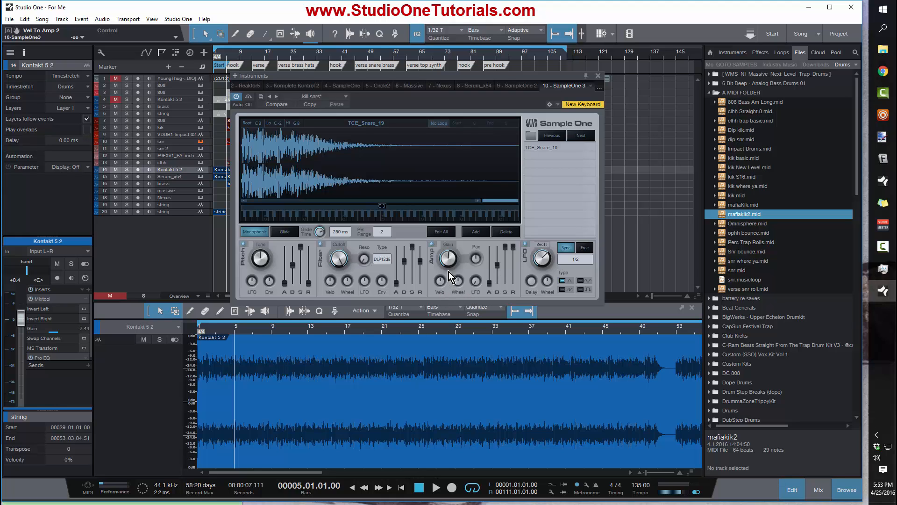
pyautogui.moveTo(358, 295)
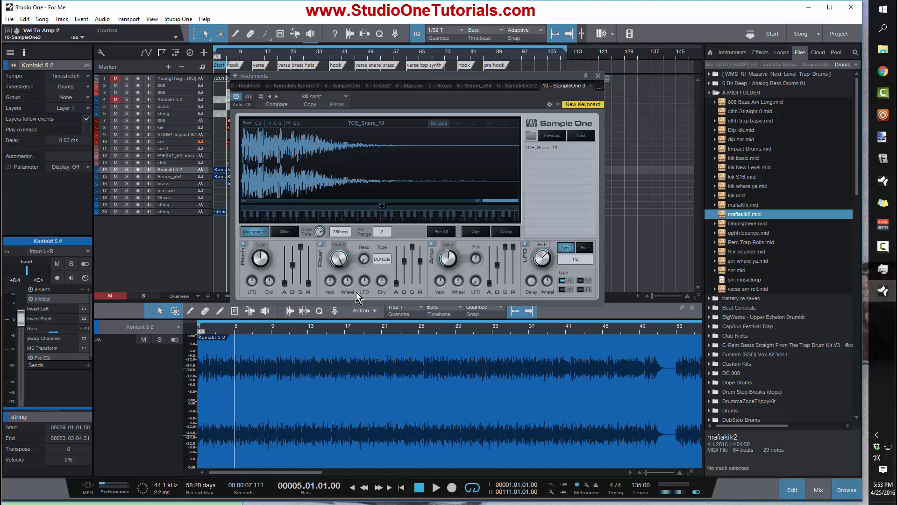
pyautogui.moveTo(272, 280)
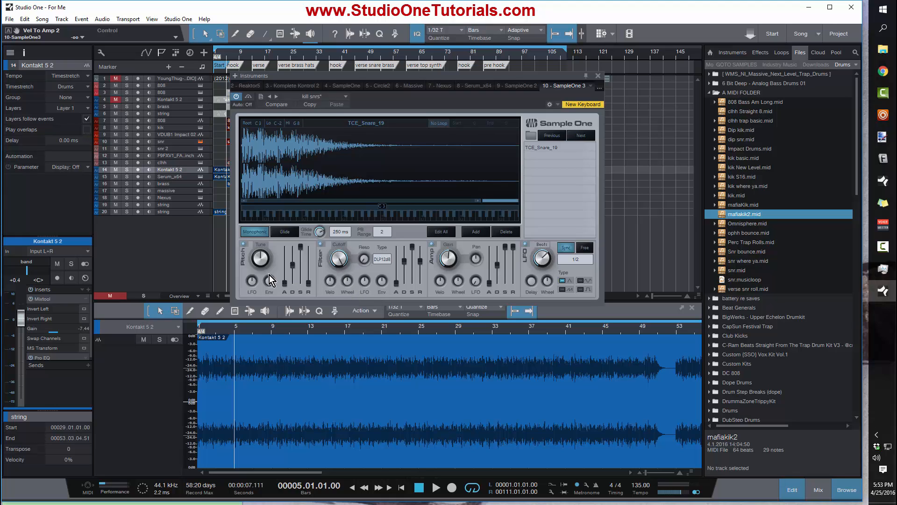
pyautogui.moveTo(444, 280)
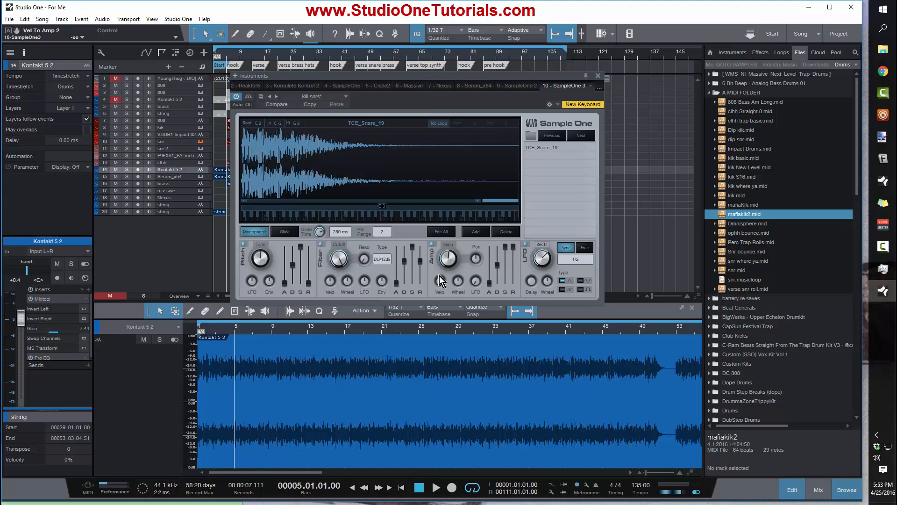
pyautogui.moveTo(443, 280)
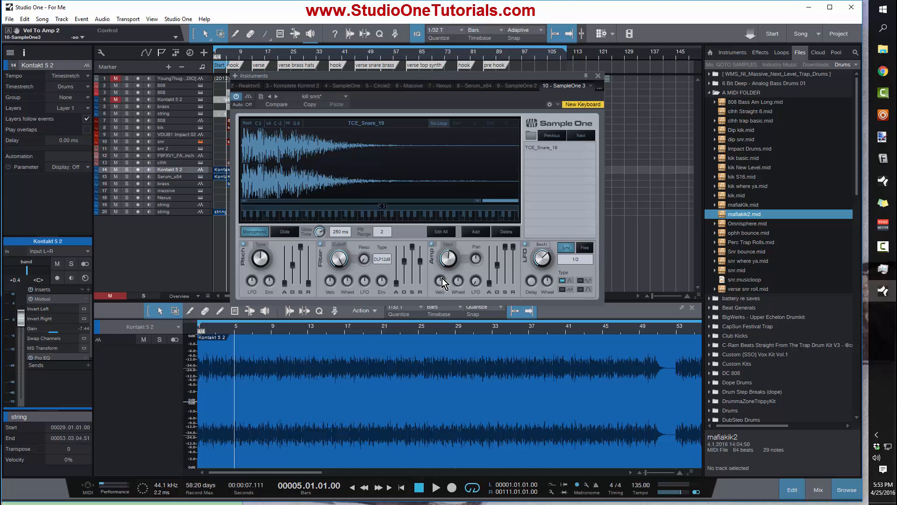
# Raise Sample One's Amp velocity amount so snare loudness follows note velocity more
pyautogui.moveTo(446, 263); pyautogui.dragTo(446, 272)
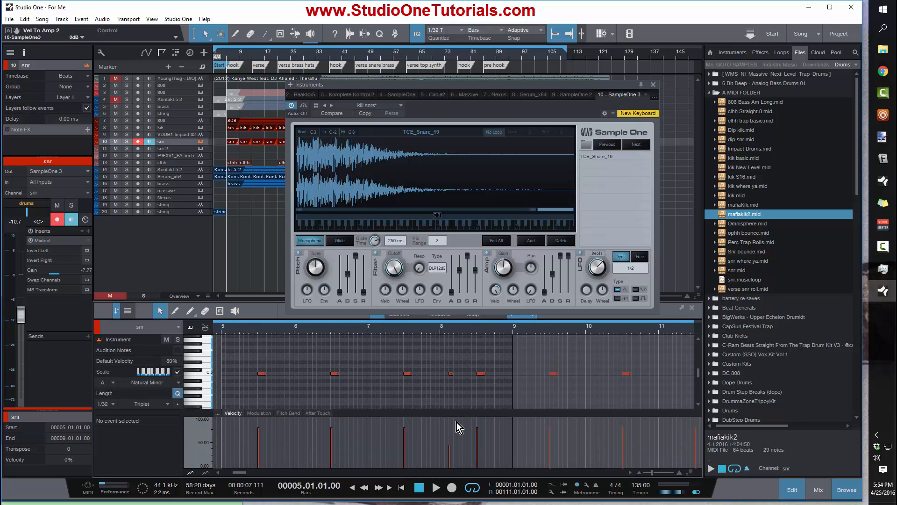
pyautogui.moveTo(498, 298)
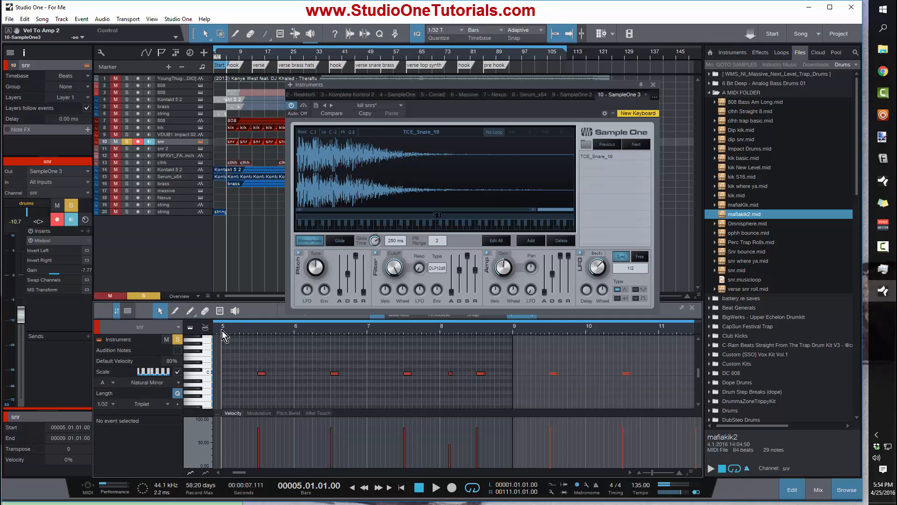
# Solo the snr track and audition the snare hits from bars 5, 6 and 9
pyautogui.click(436, 487)
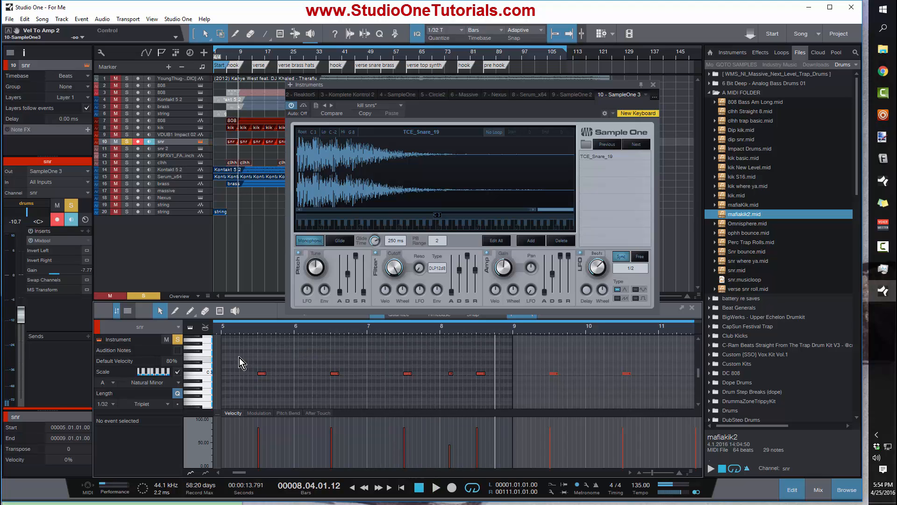
pyautogui.click(224, 331)
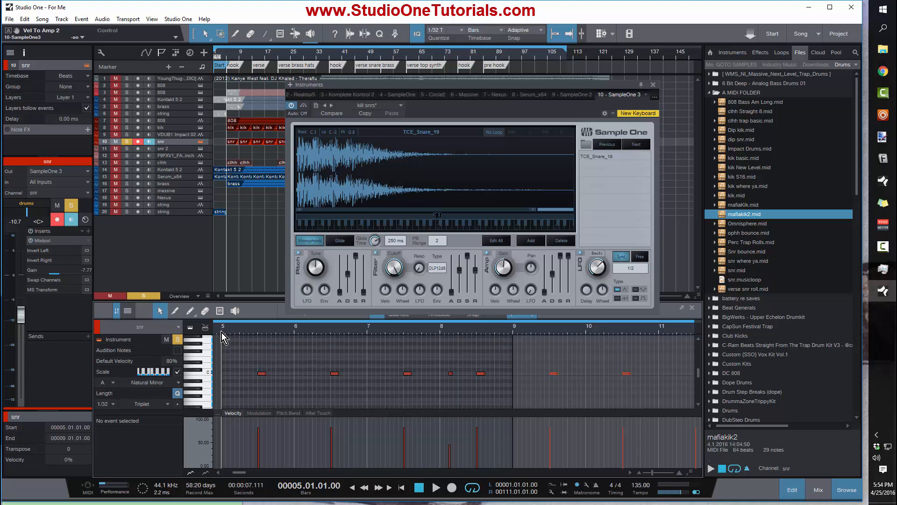
pyautogui.moveTo(295, 383)
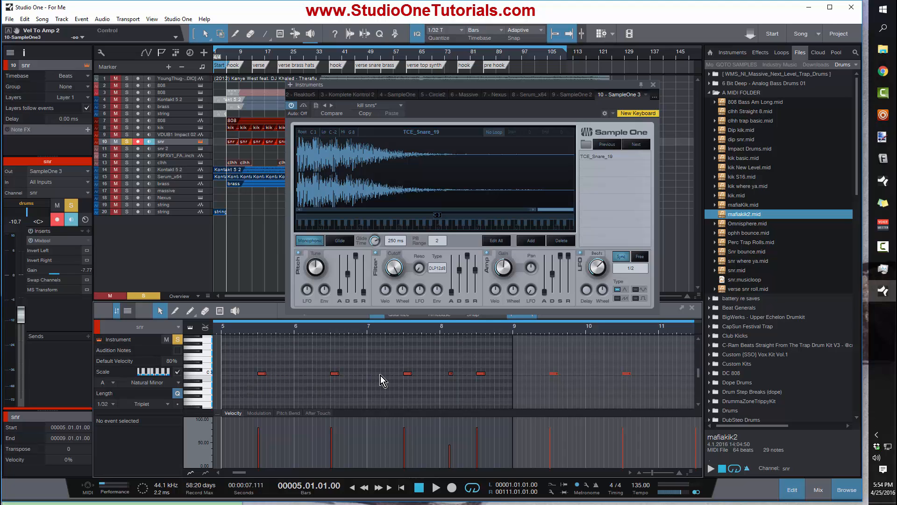
pyautogui.moveTo(505, 298)
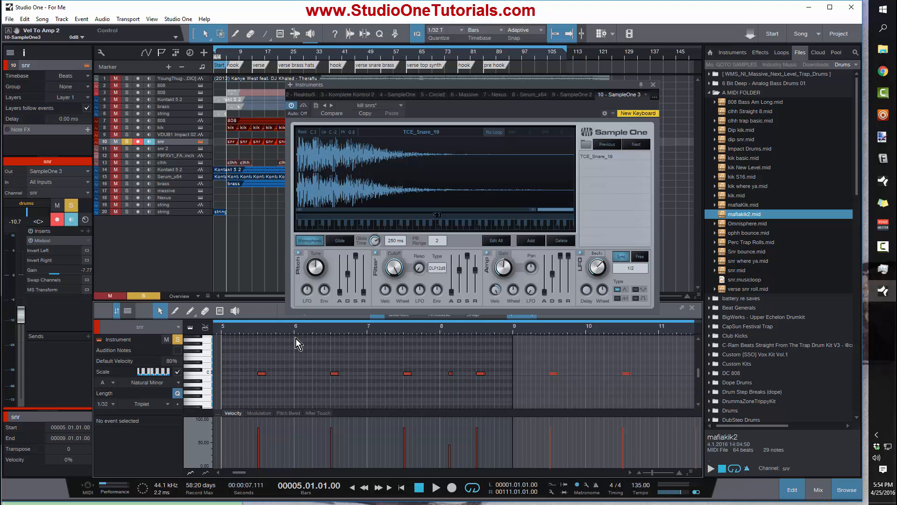
pyautogui.click(436, 487)
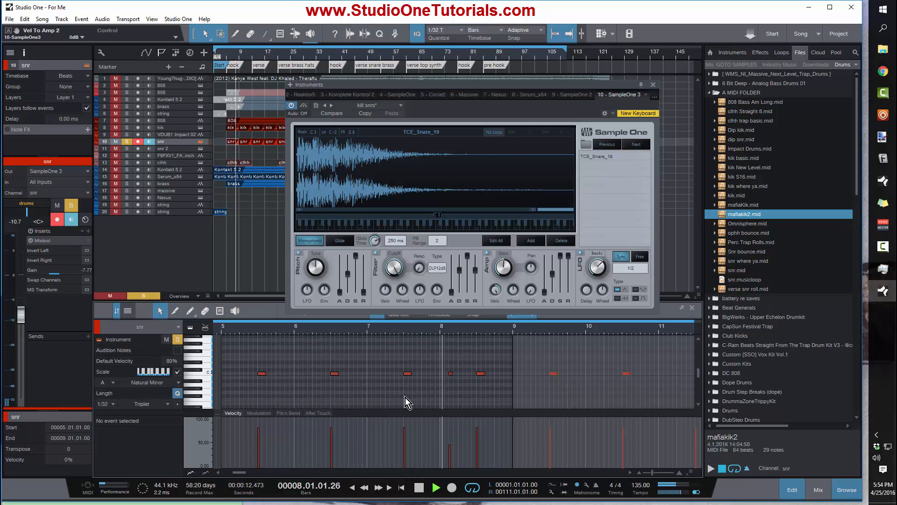
pyautogui.click(436, 488)
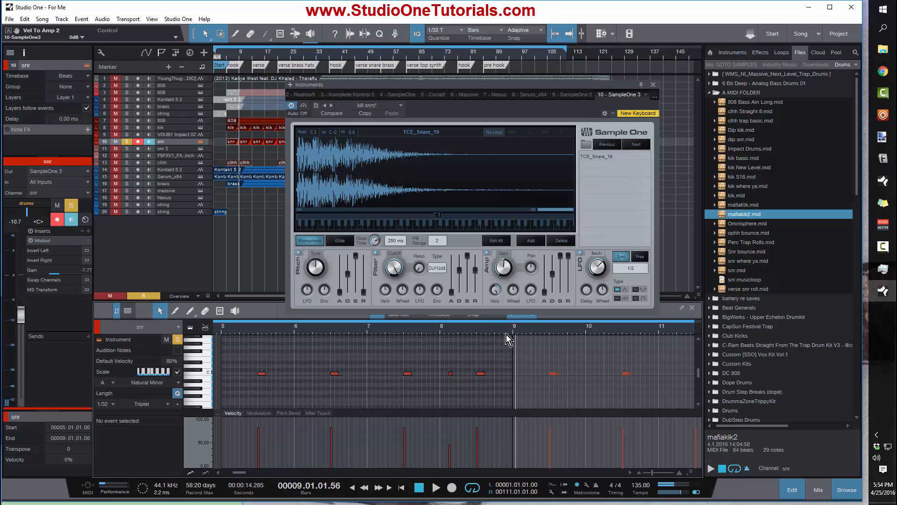
pyautogui.moveTo(549, 277)
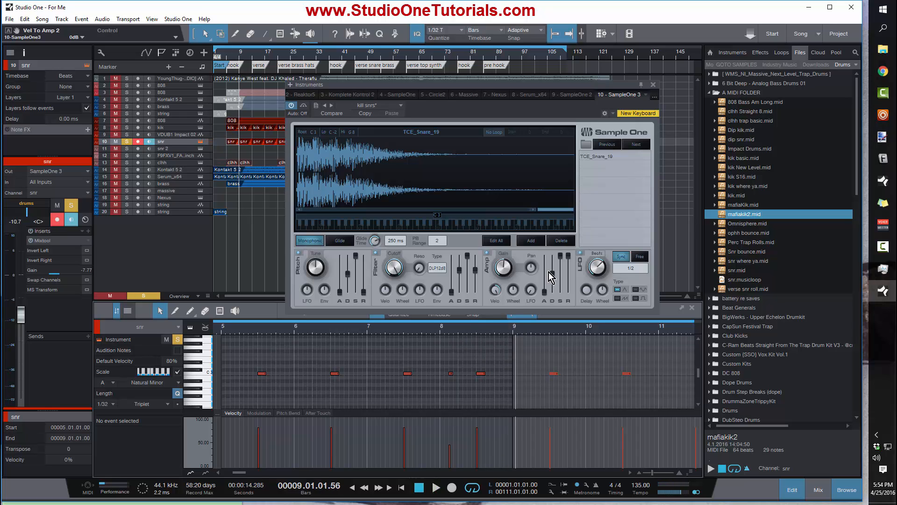
pyautogui.moveTo(445, 333)
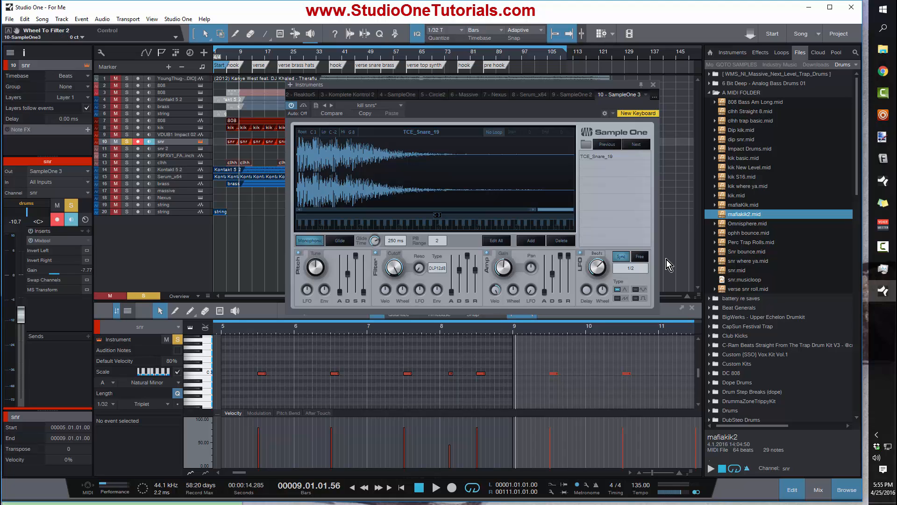
pyautogui.moveTo(630, 289)
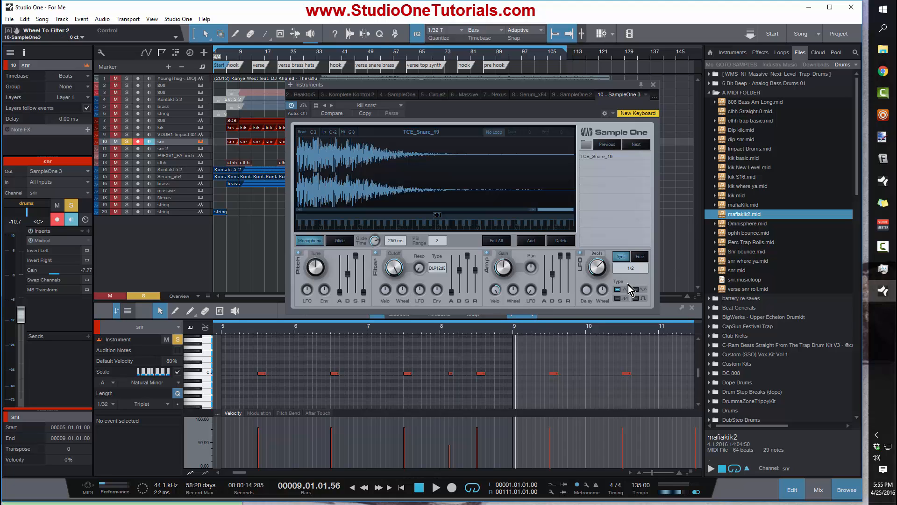
pyautogui.click(629, 267)
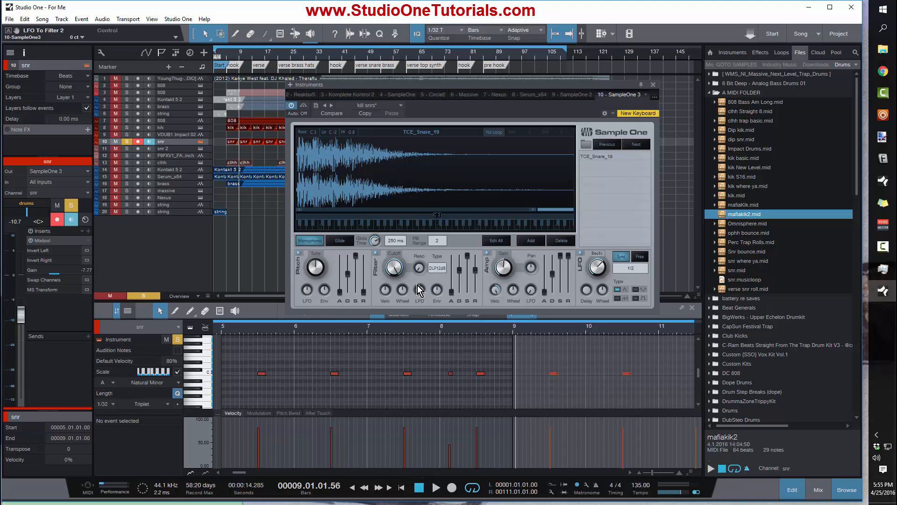
pyautogui.moveTo(423, 299)
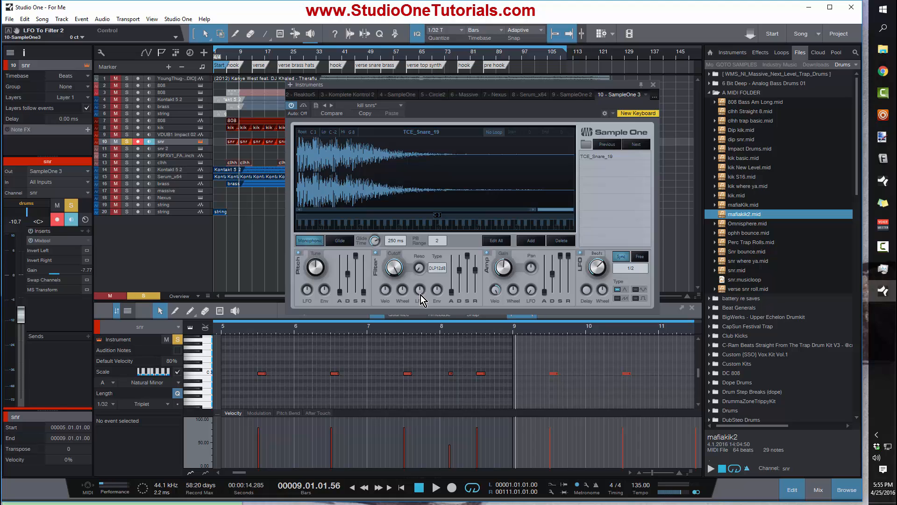
pyautogui.moveTo(315, 300)
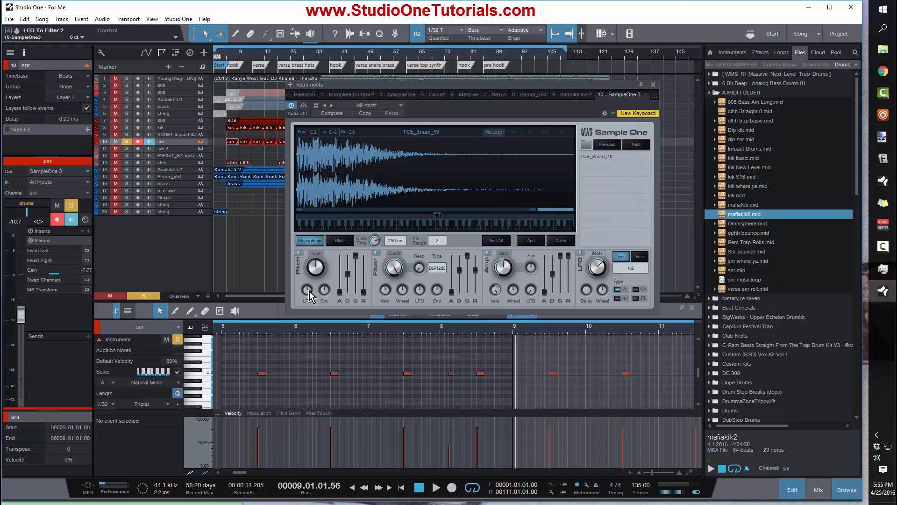
pyautogui.moveTo(448, 298)
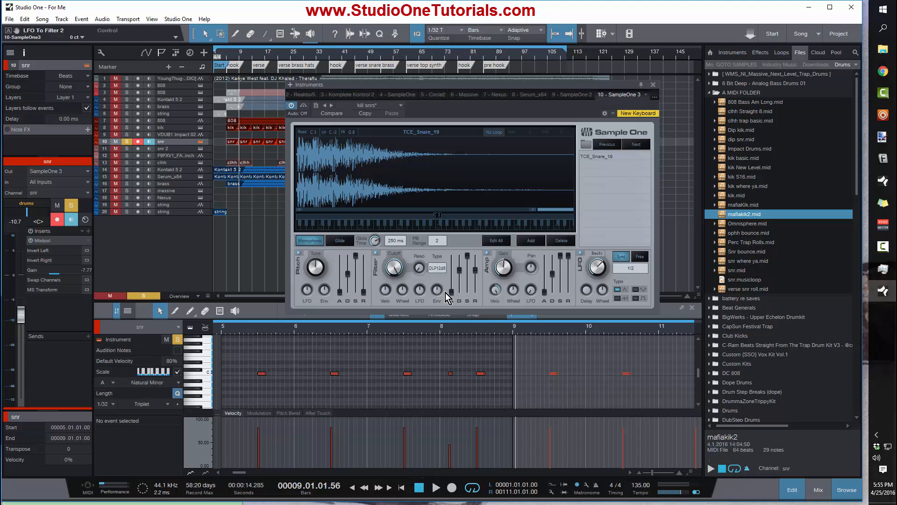
pyautogui.moveTo(458, 285)
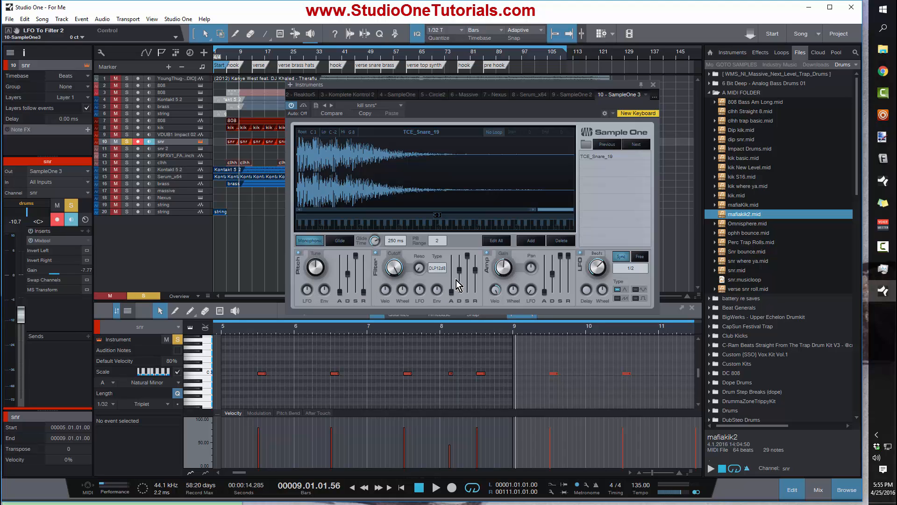
pyautogui.moveTo(508, 261)
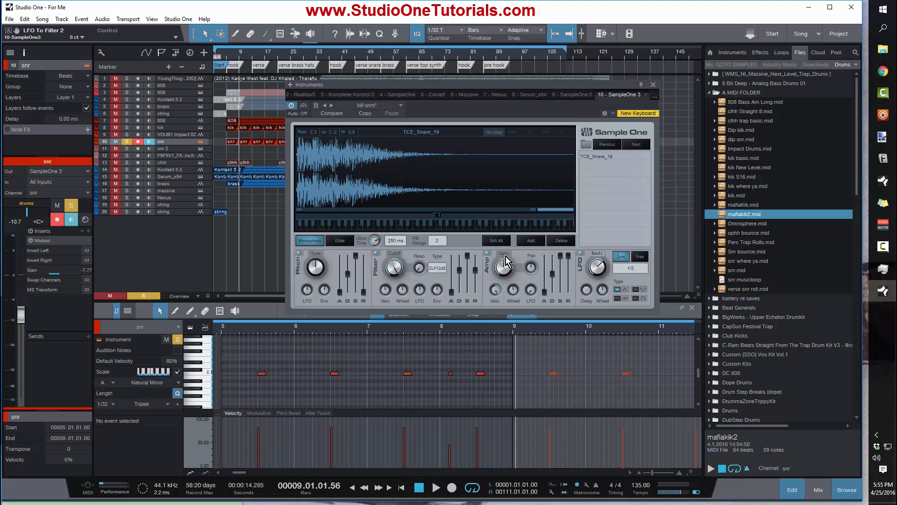
pyautogui.moveTo(486, 270)
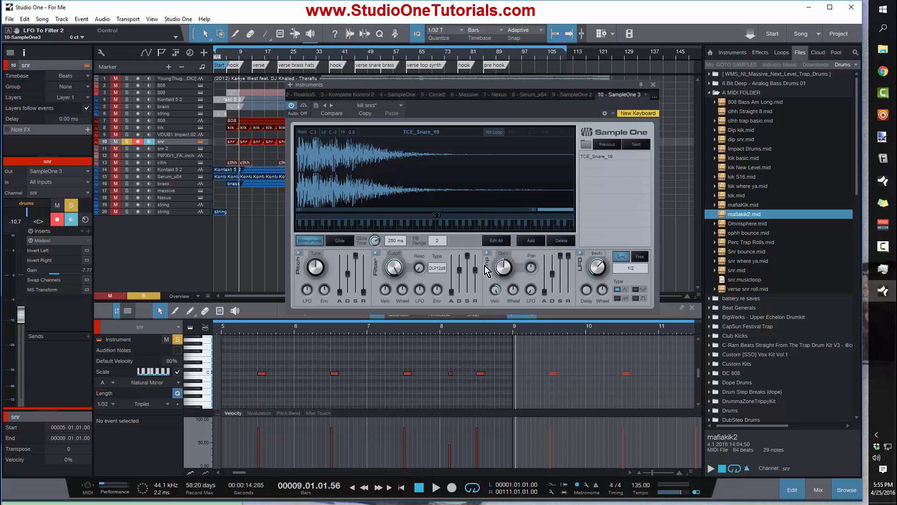
pyautogui.moveTo(491, 290)
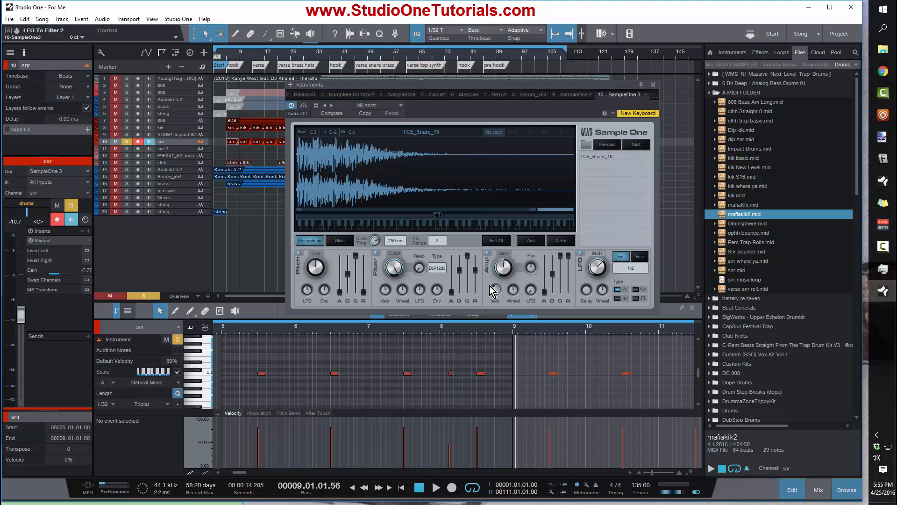
pyautogui.moveTo(429, 297)
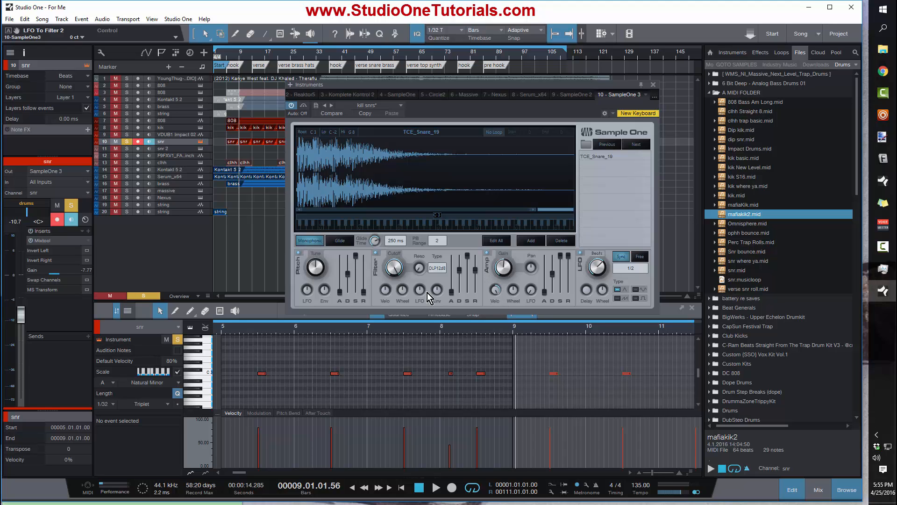
pyautogui.moveTo(387, 272)
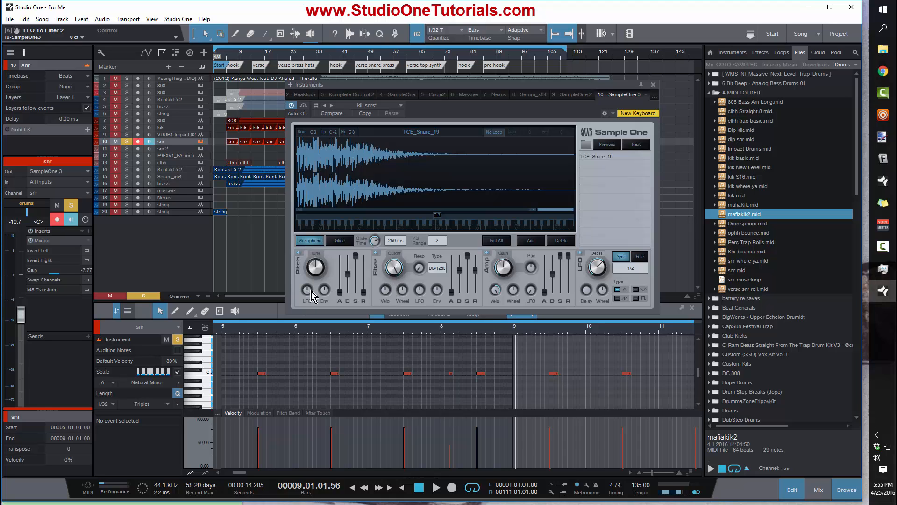
pyautogui.moveTo(337, 296)
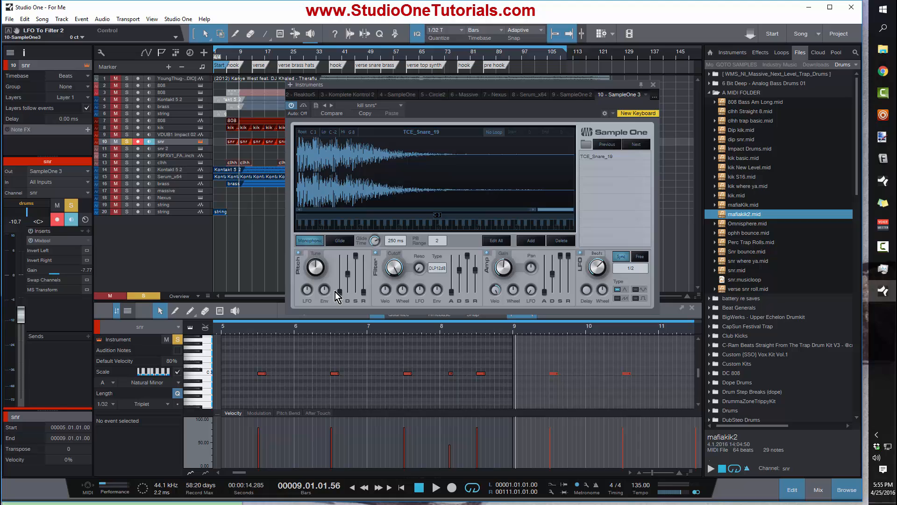
pyautogui.moveTo(331, 289)
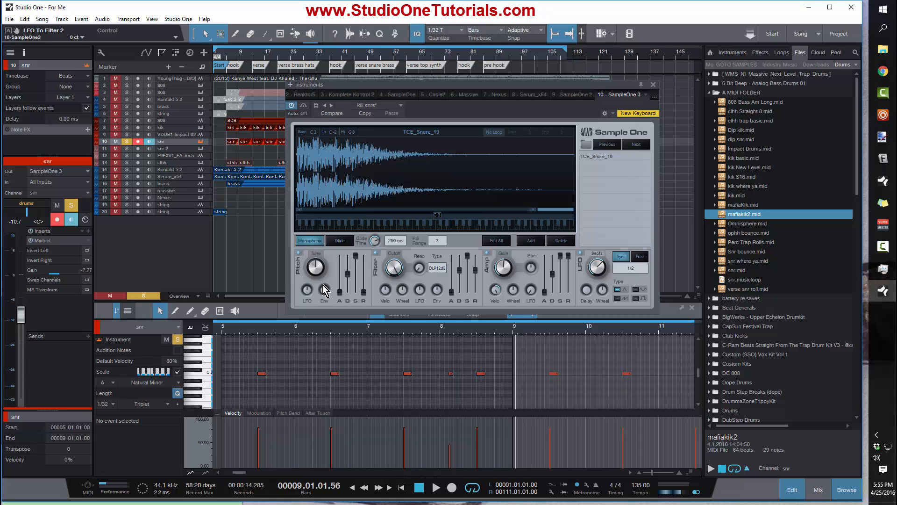
pyautogui.moveTo(400, 247)
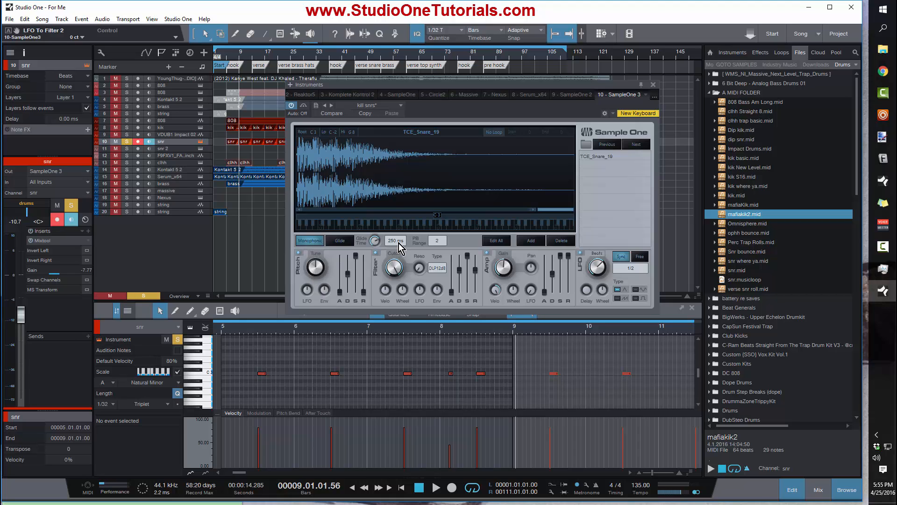